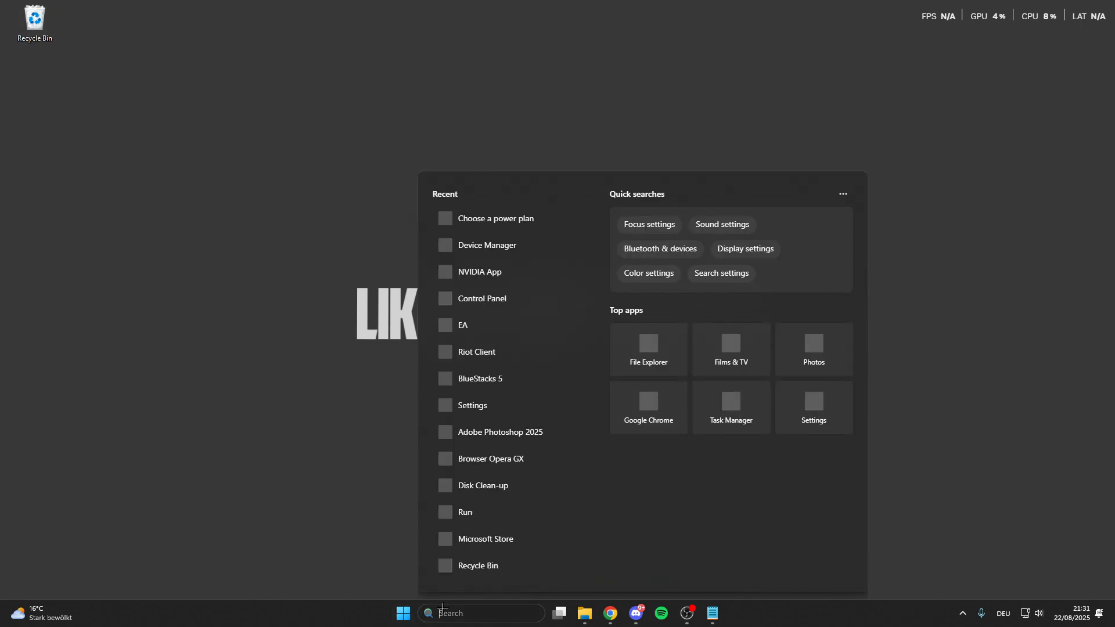
Search for Settings, launch it and go to the Gaming section
{"action": "type", "text": "settings"}
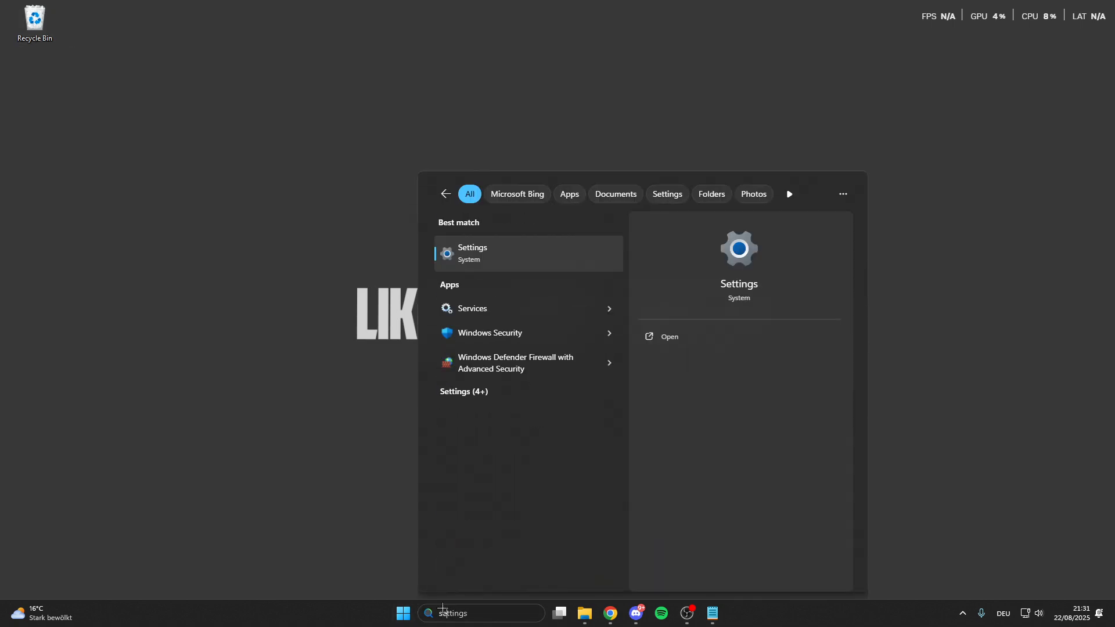
{"action": "left_click", "coordinate": [472, 253]}
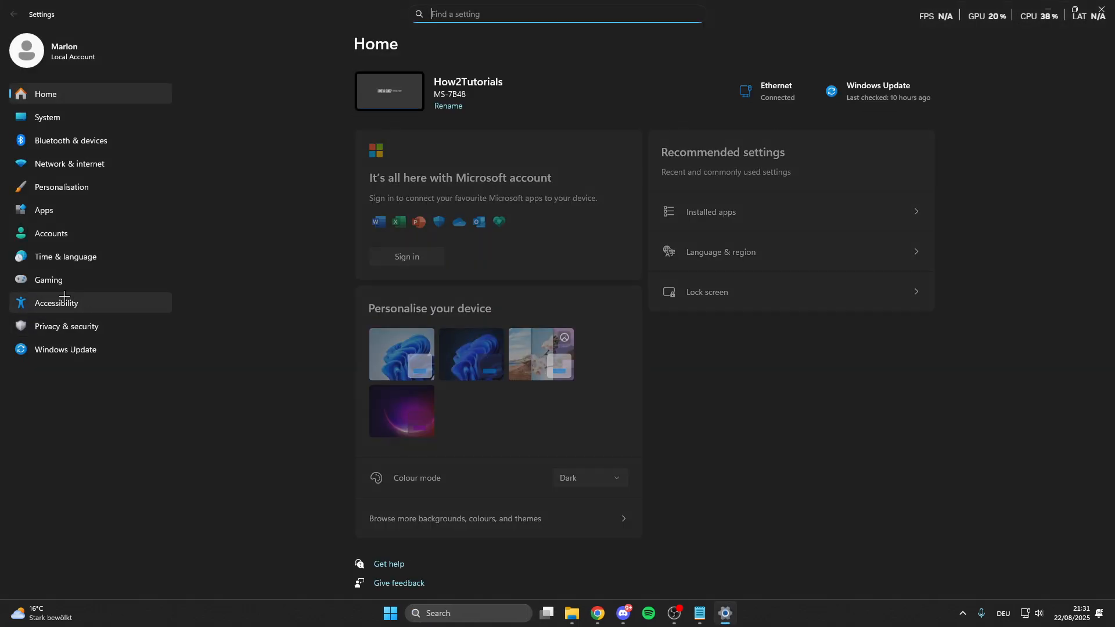
{"action": "left_click", "coordinate": [48, 280]}
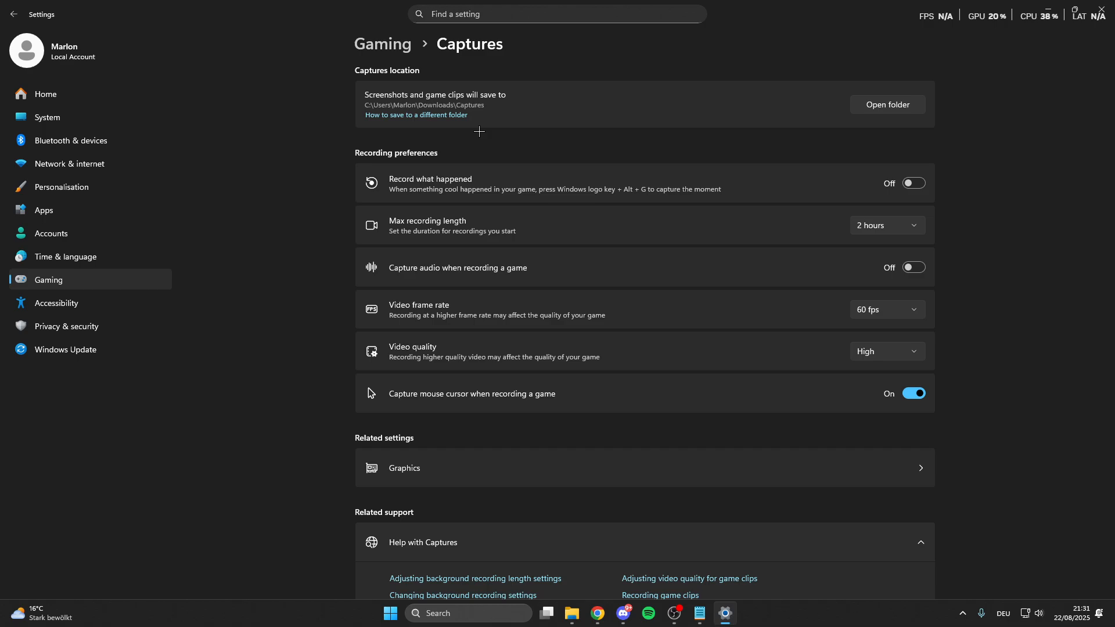
{"action": "mouse_move", "coordinate": [370, 47]}
{"action": "type", "text": "choose a power plan"}
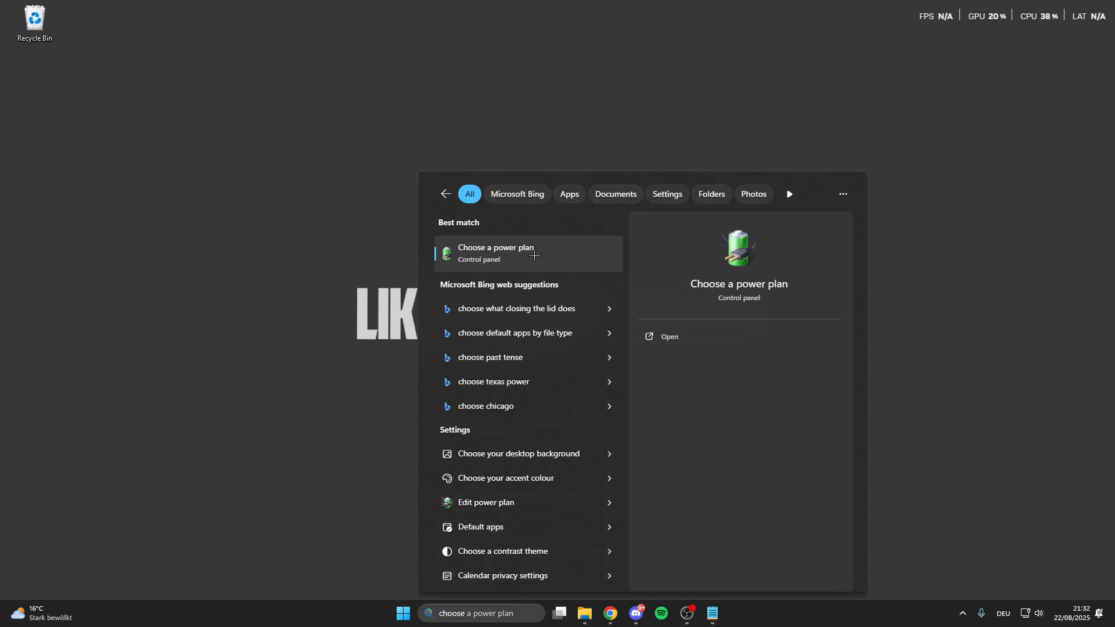
Make High performance the active power plan in Power Options
{"action": "left_click", "coordinate": [495, 253]}
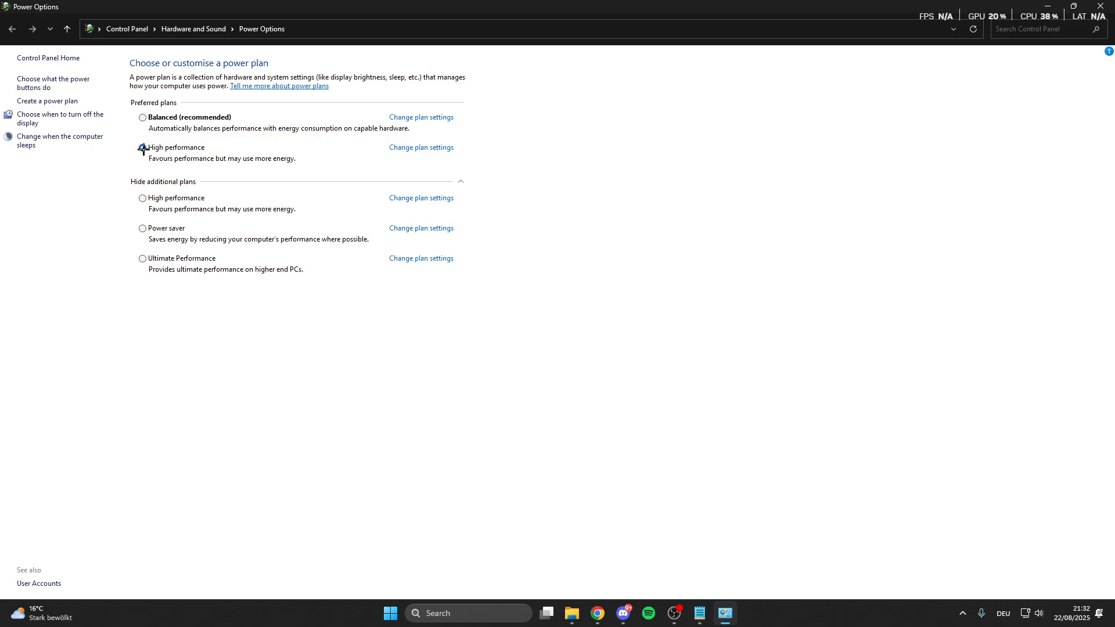
{"action": "left_click", "coordinate": [143, 148]}
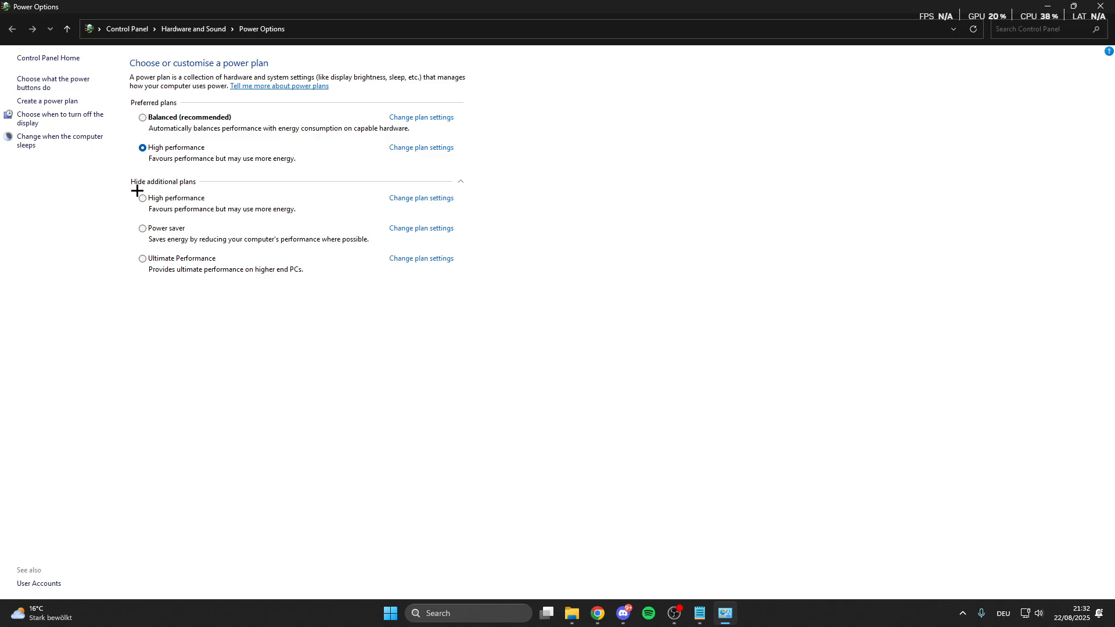
{"action": "mouse_move", "coordinate": [150, 162]}
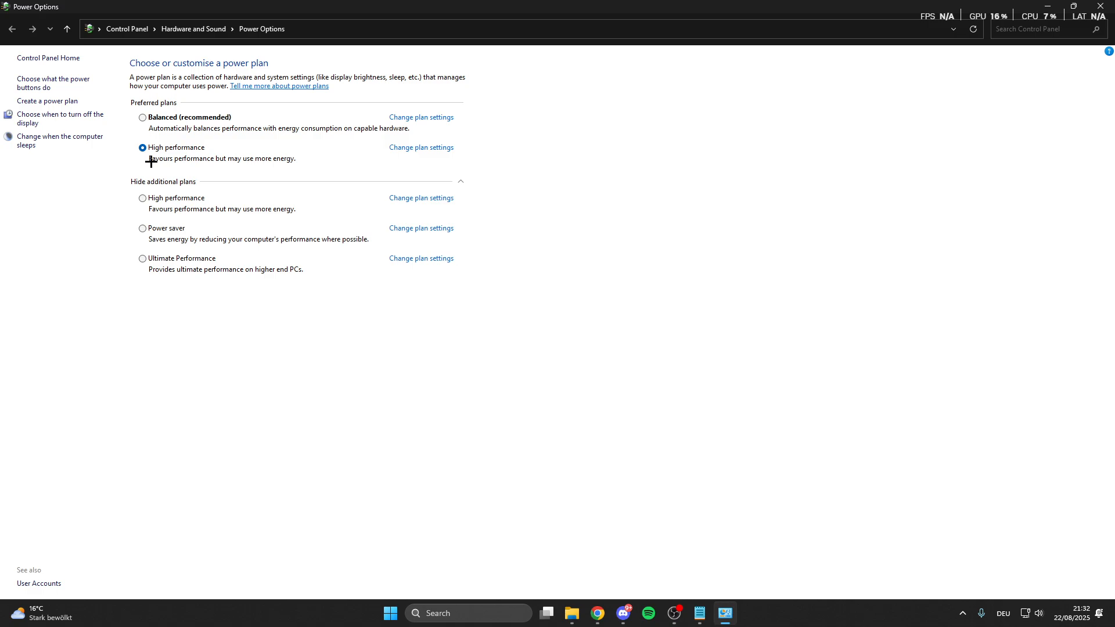
{"action": "mouse_move", "coordinate": [165, 142]}
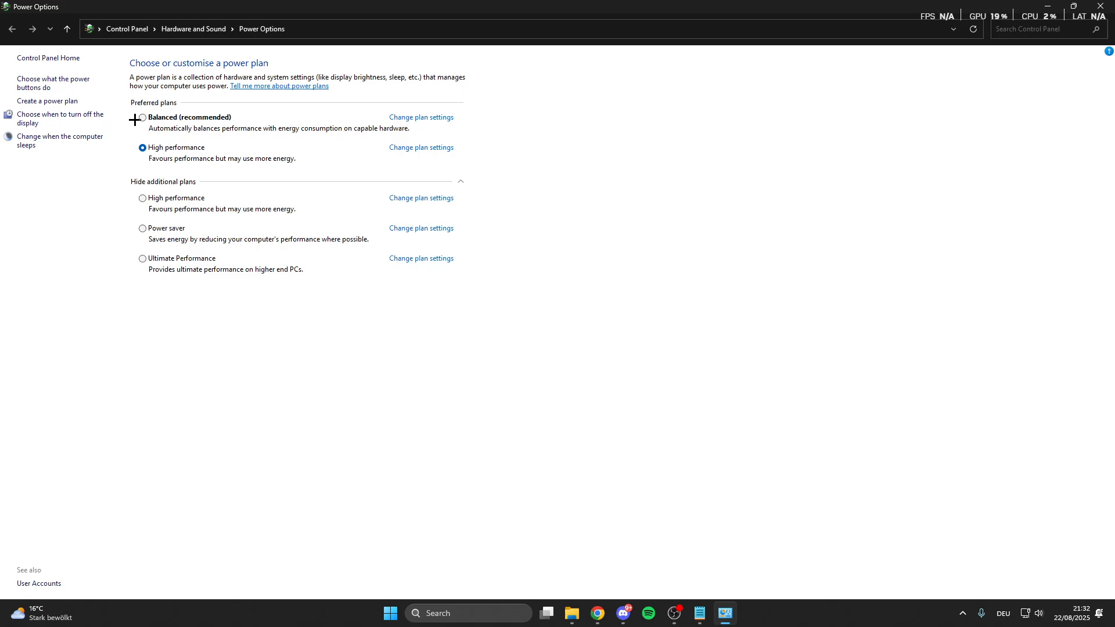
{"action": "mouse_move", "coordinate": [142, 117]}
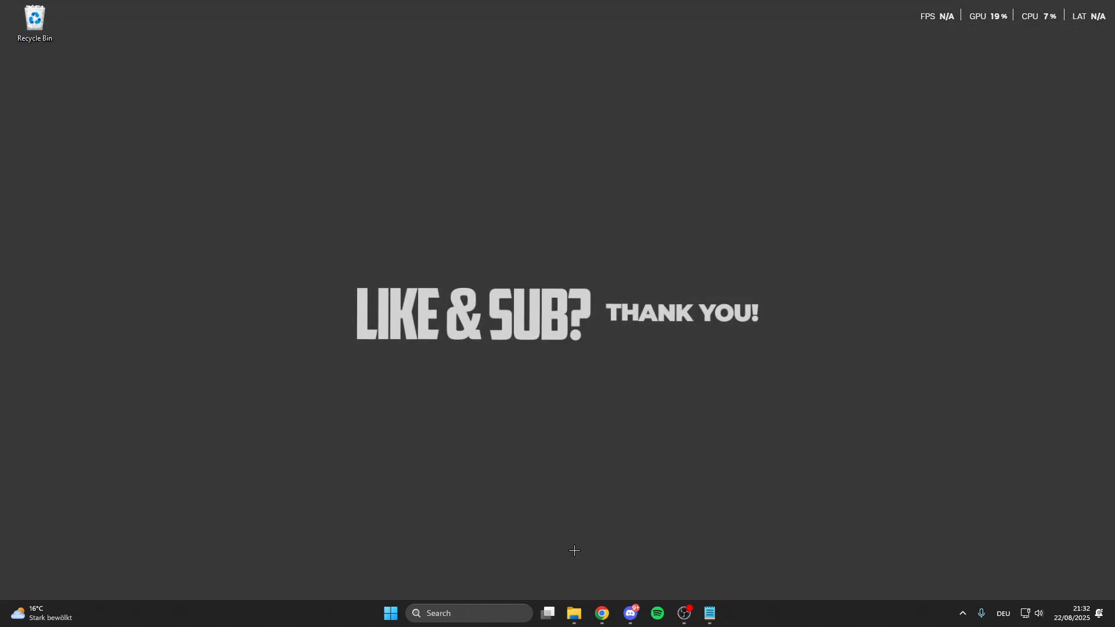
Launch Task Manager maximized on Startup apps and select the SKPlayer entry
{"action": "type", "text": "task Manager"}
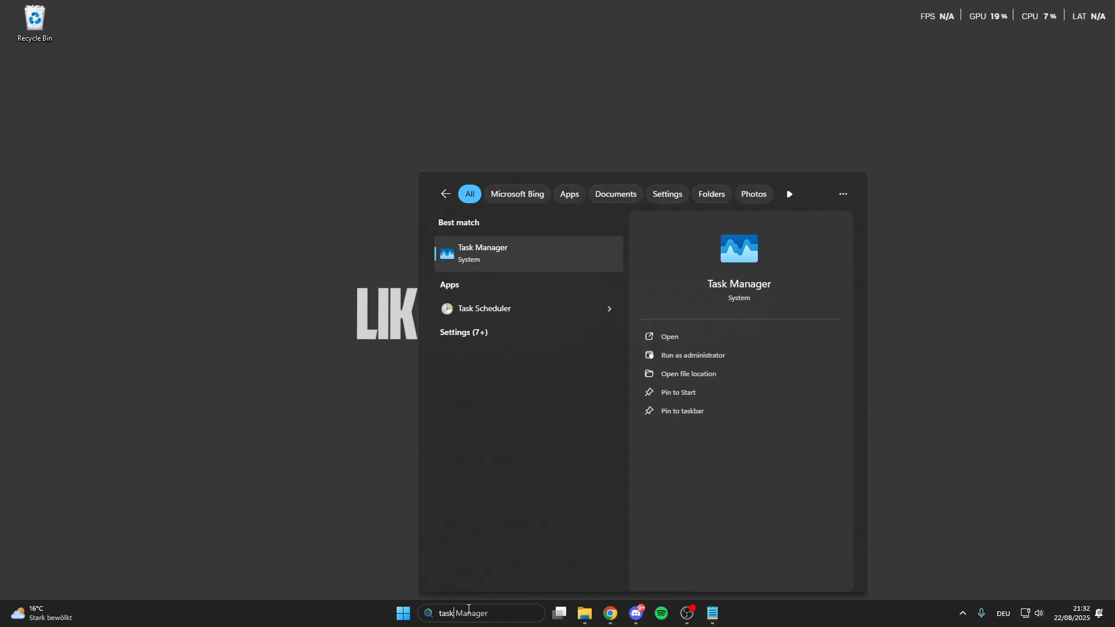
{"action": "left_click", "coordinate": [482, 254]}
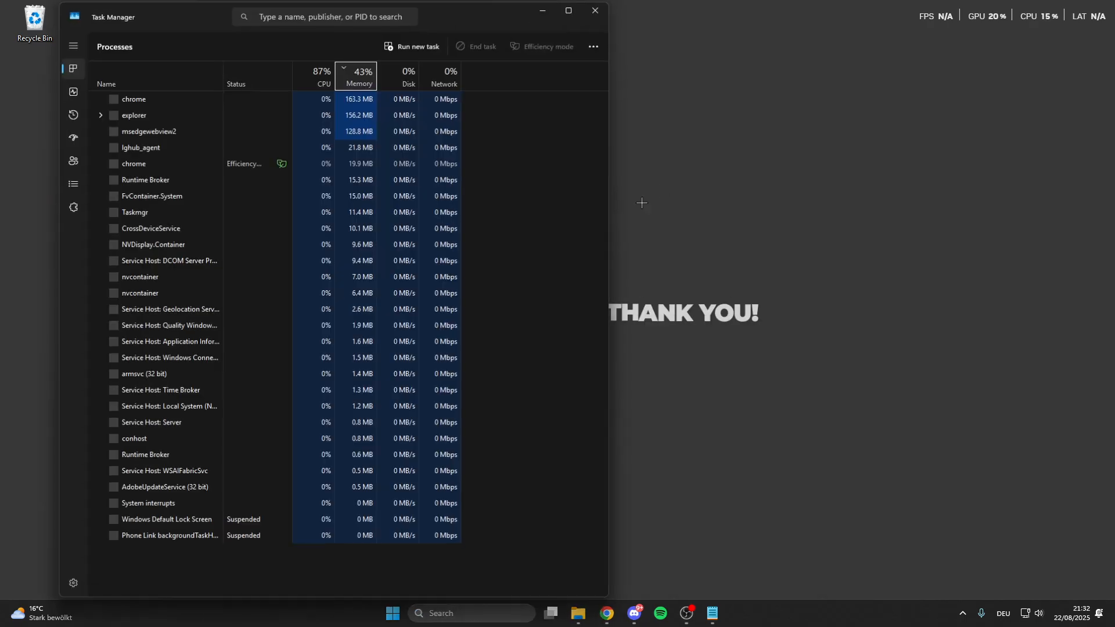
{"action": "left_click", "coordinate": [568, 10]}
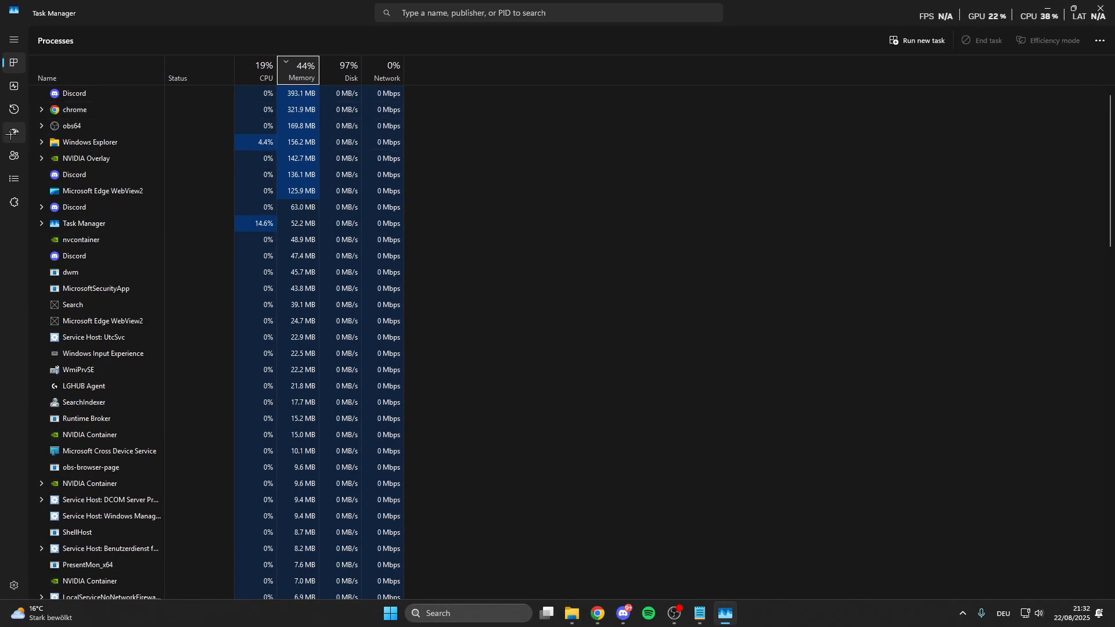
{"action": "left_click", "coordinate": [13, 132]}
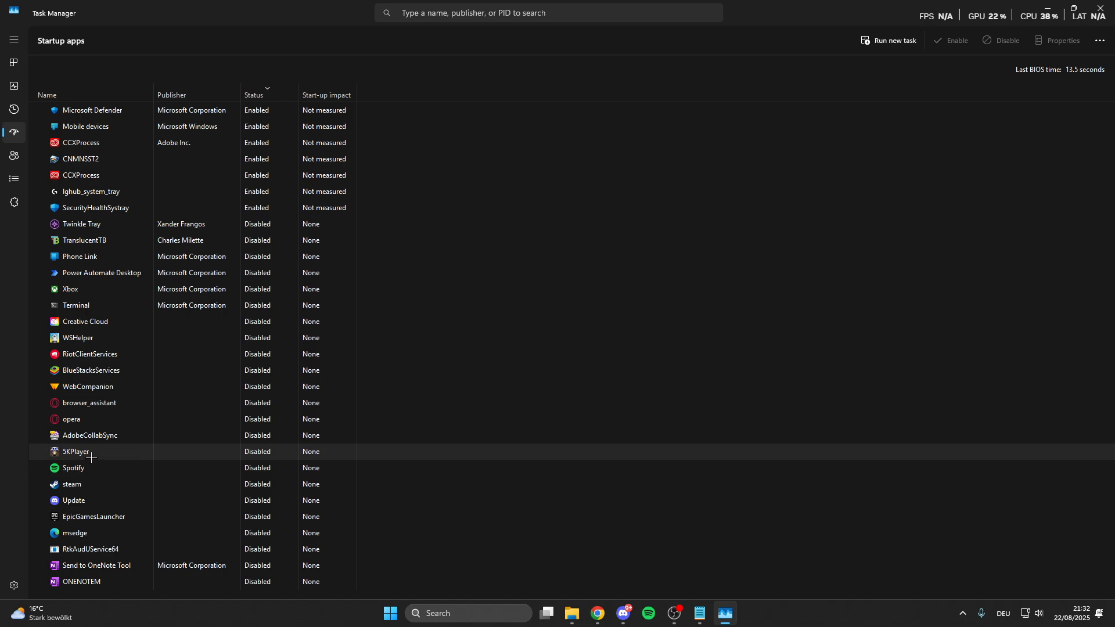
{"action": "mouse_move", "coordinate": [137, 451]}
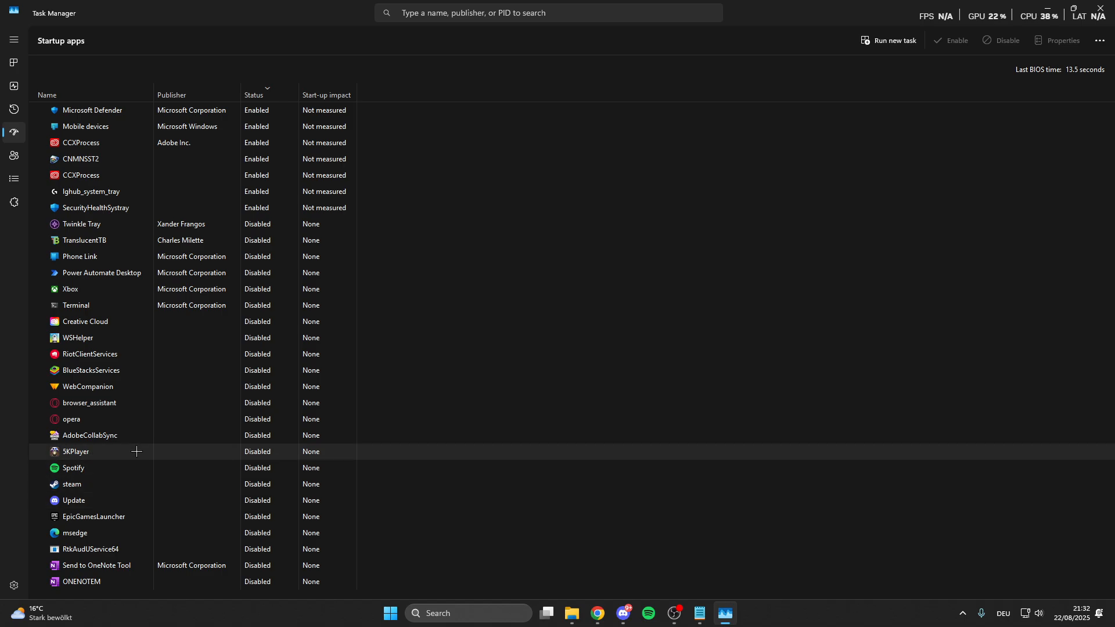
{"action": "left_click", "coordinate": [75, 452]}
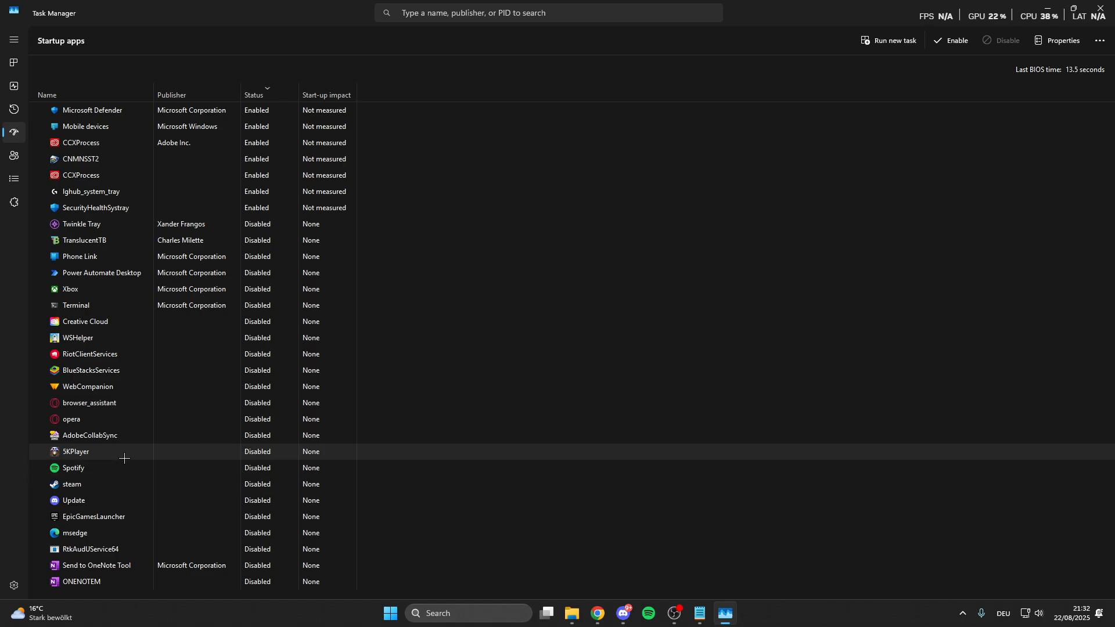
{"action": "mouse_move", "coordinate": [13, 179]}
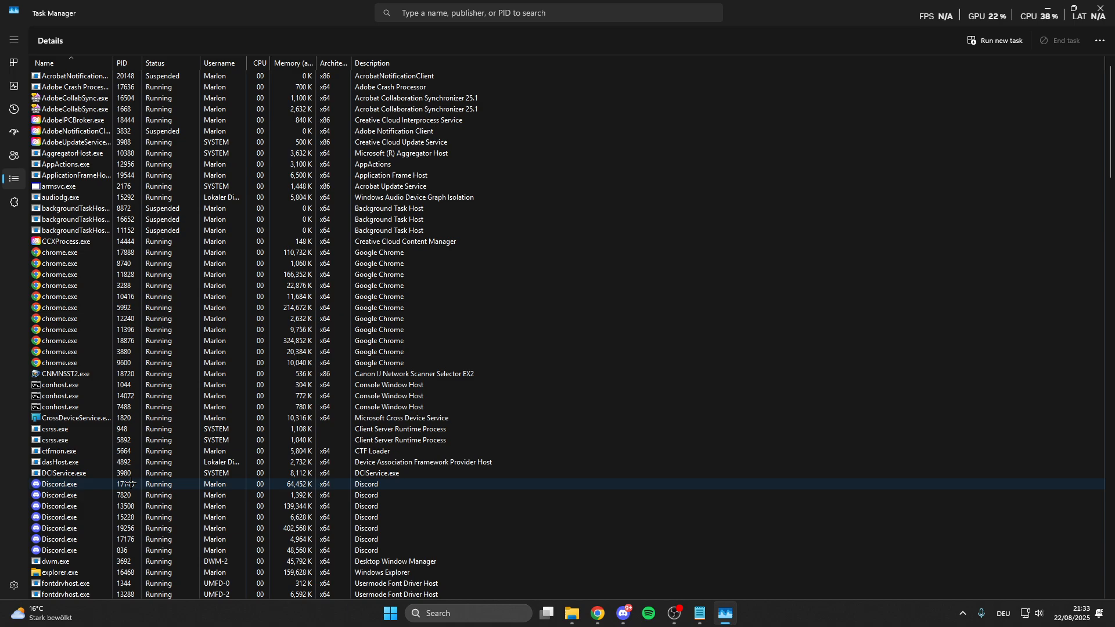
Select processes in the Details list, including G HUB, and bring up lghub_agent.exe's context menu
{"action": "scroll", "scroll_direction": "down", "scroll_amount": 3}
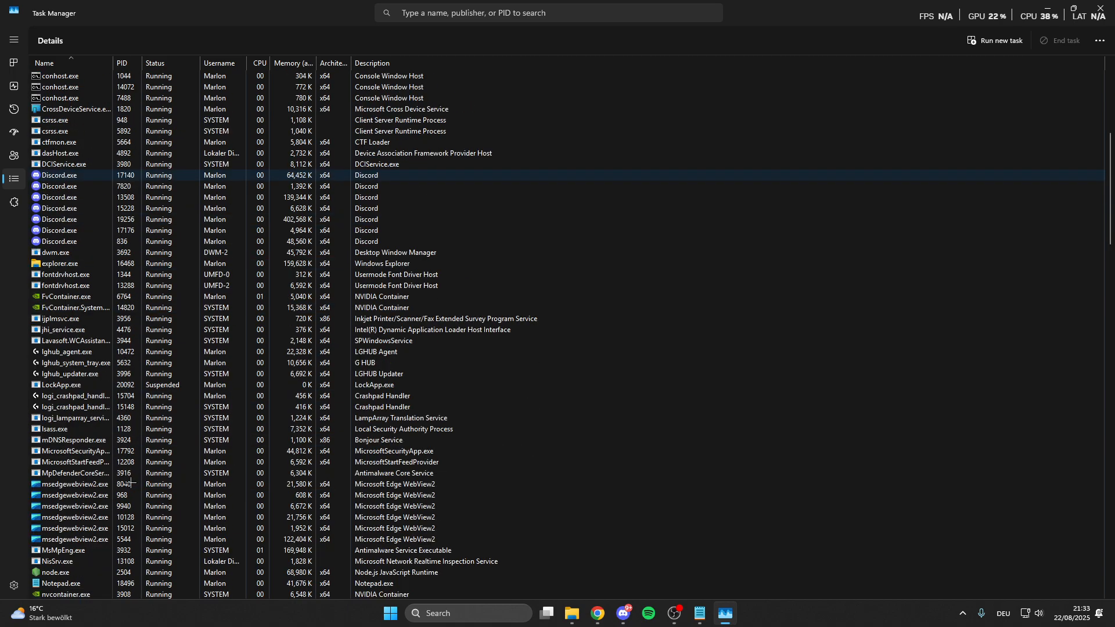
{"action": "left_click", "coordinate": [64, 329]}
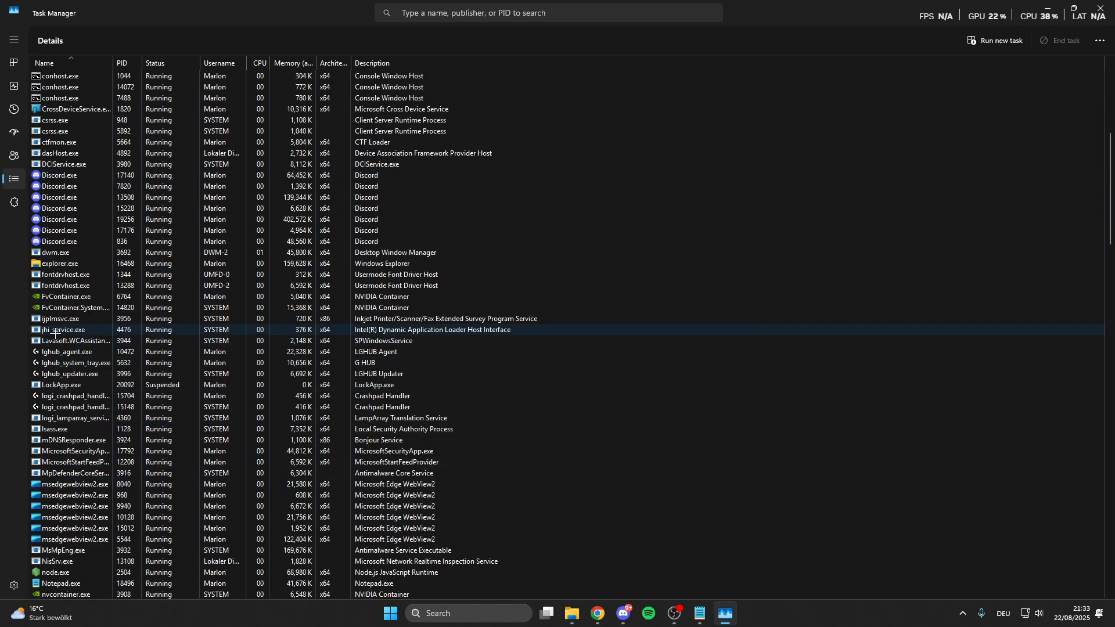
{"action": "left_click", "coordinate": [75, 363]}
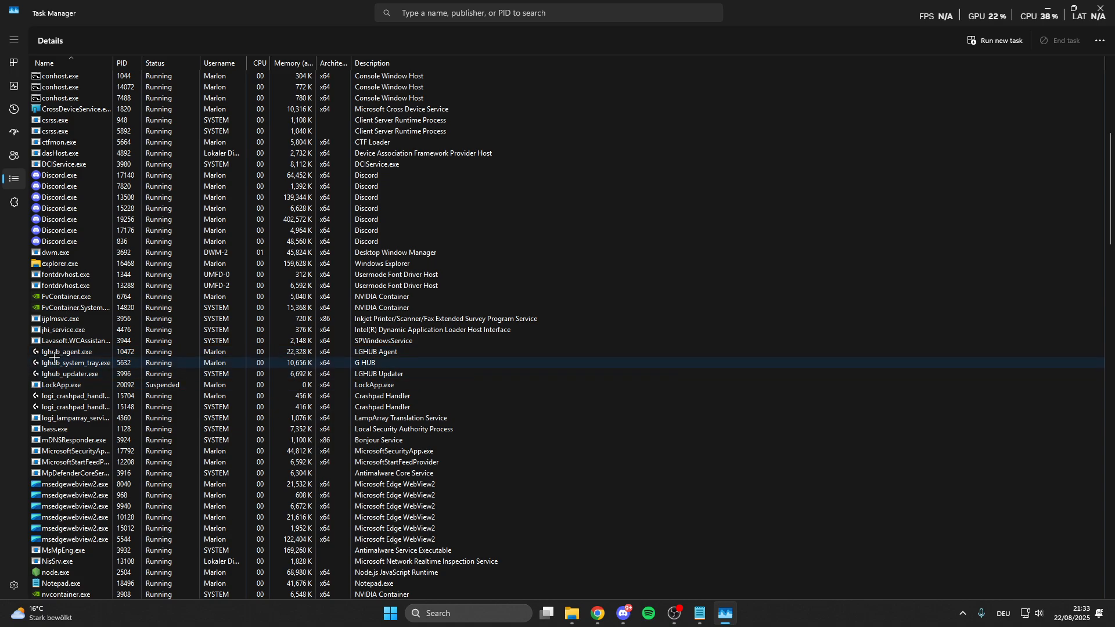
{"action": "scroll", "scroll_direction": "down", "scroll_amount": 3}
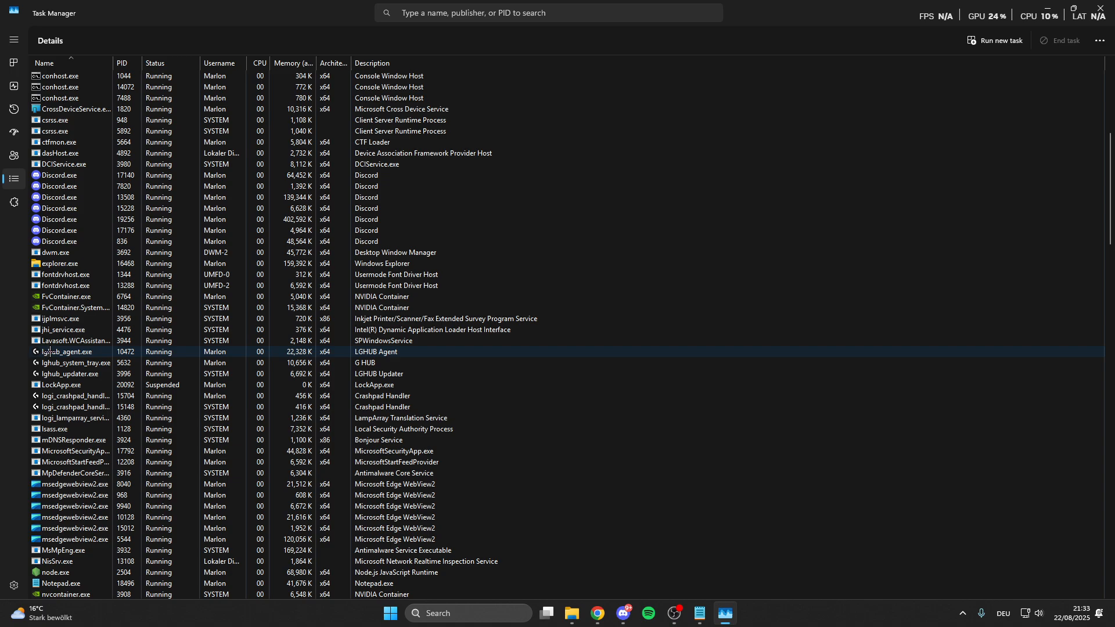
{"action": "right_click", "coordinate": [67, 351]}
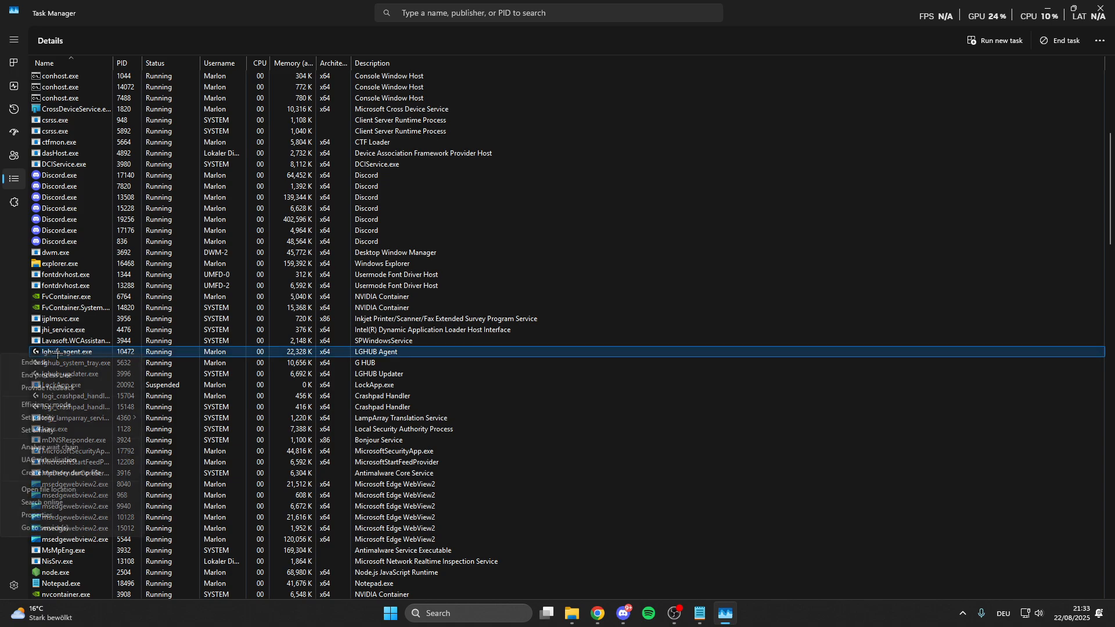